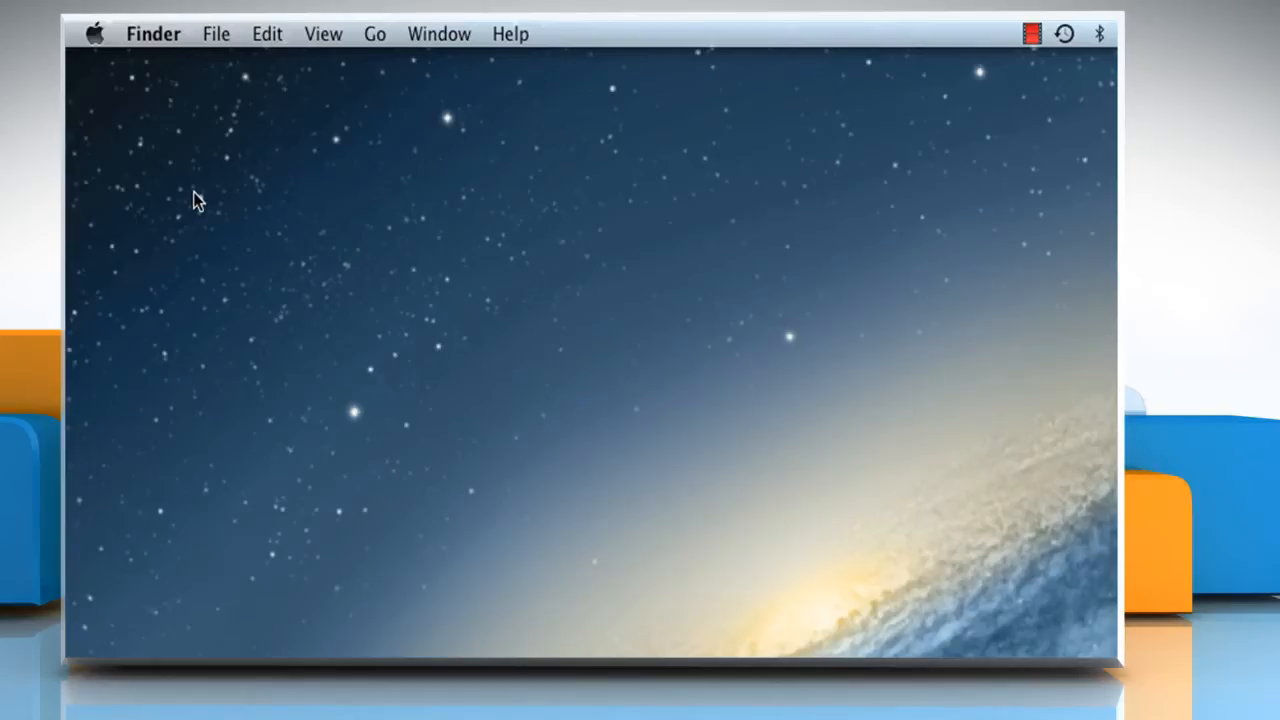
mouse_move(184, 220)
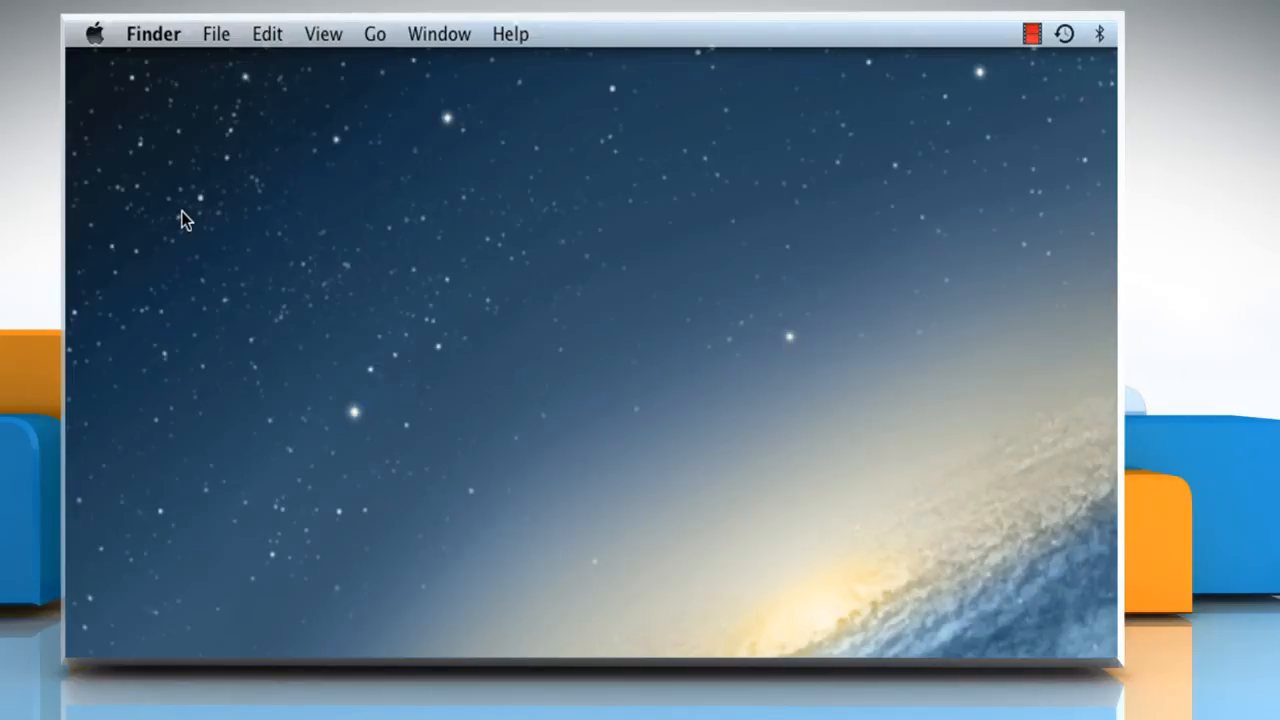
mouse_move(386, 54)
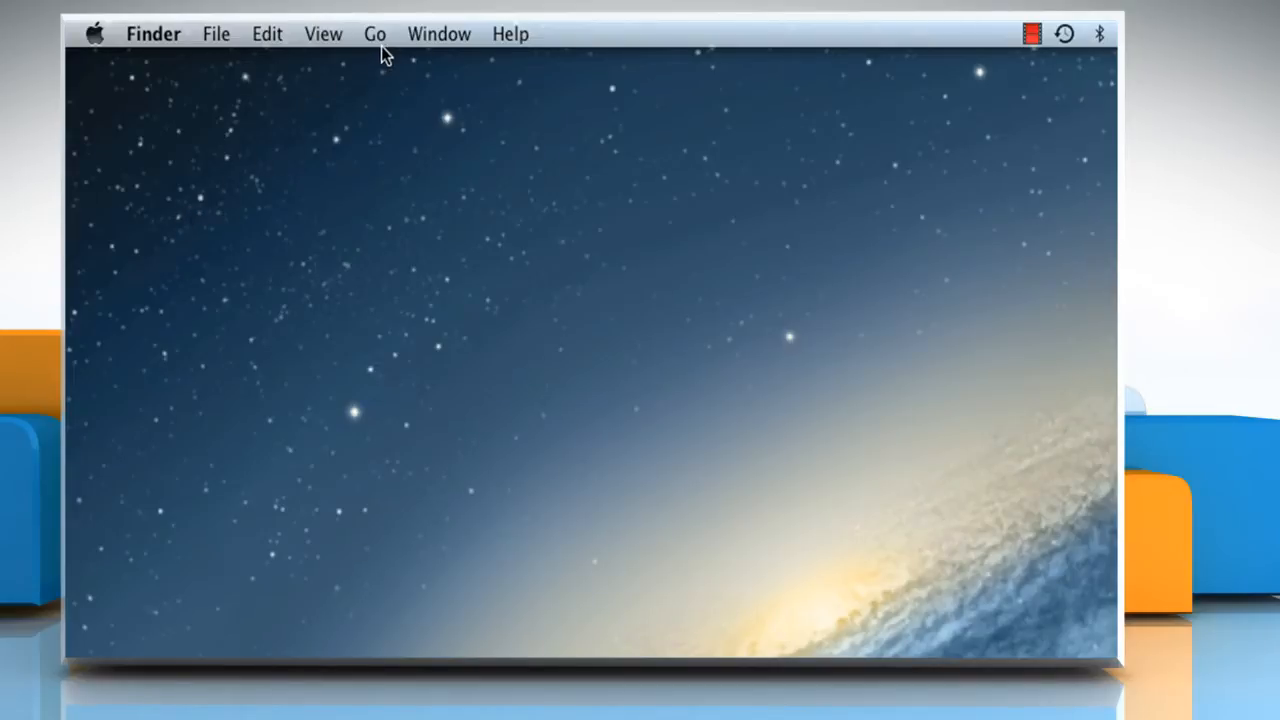
- Go to the Applications folder in Finder and select the Contacts app
left_click(375, 33)
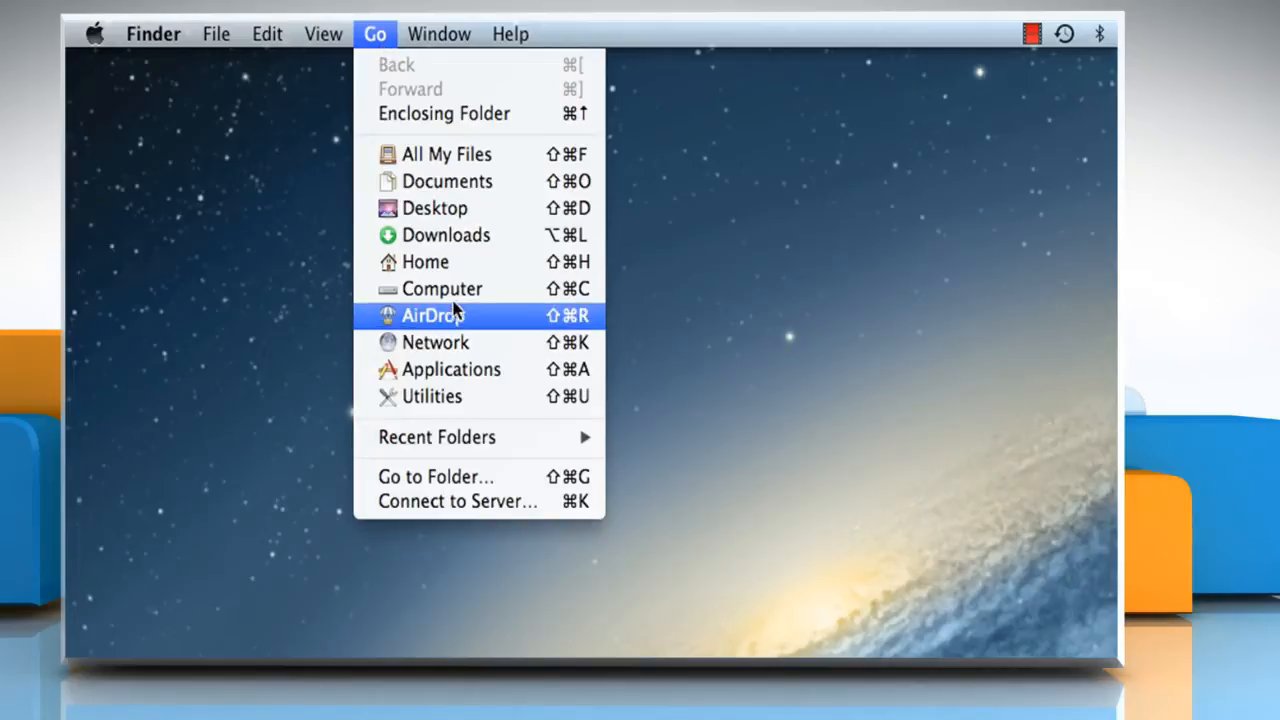
left_click(451, 369)
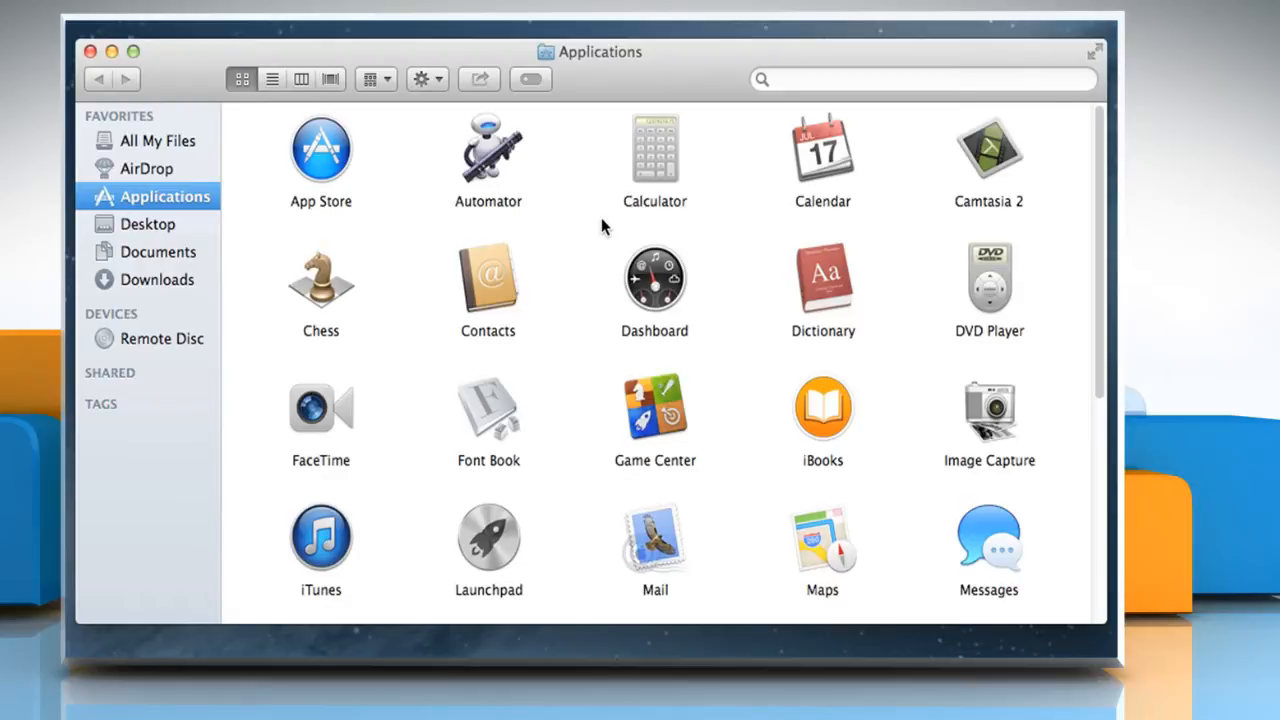
left_click(488, 280)
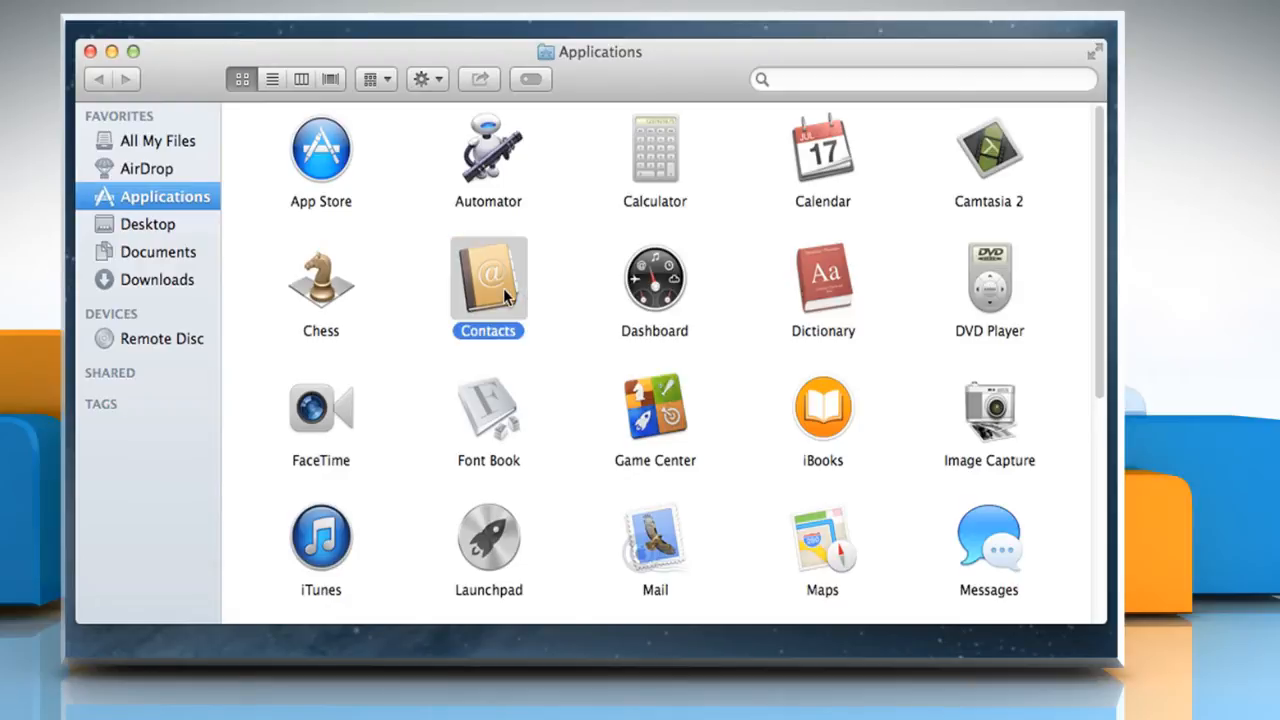
double_click(488, 278)
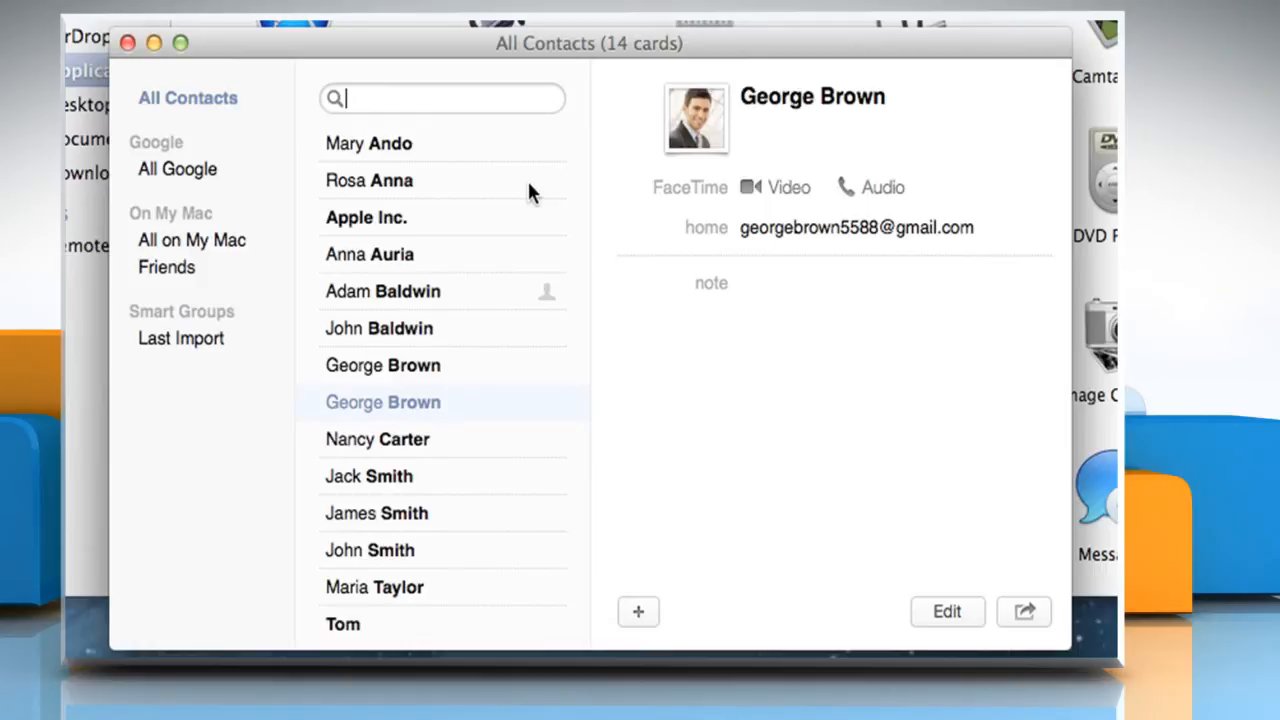
mouse_move(395, 198)
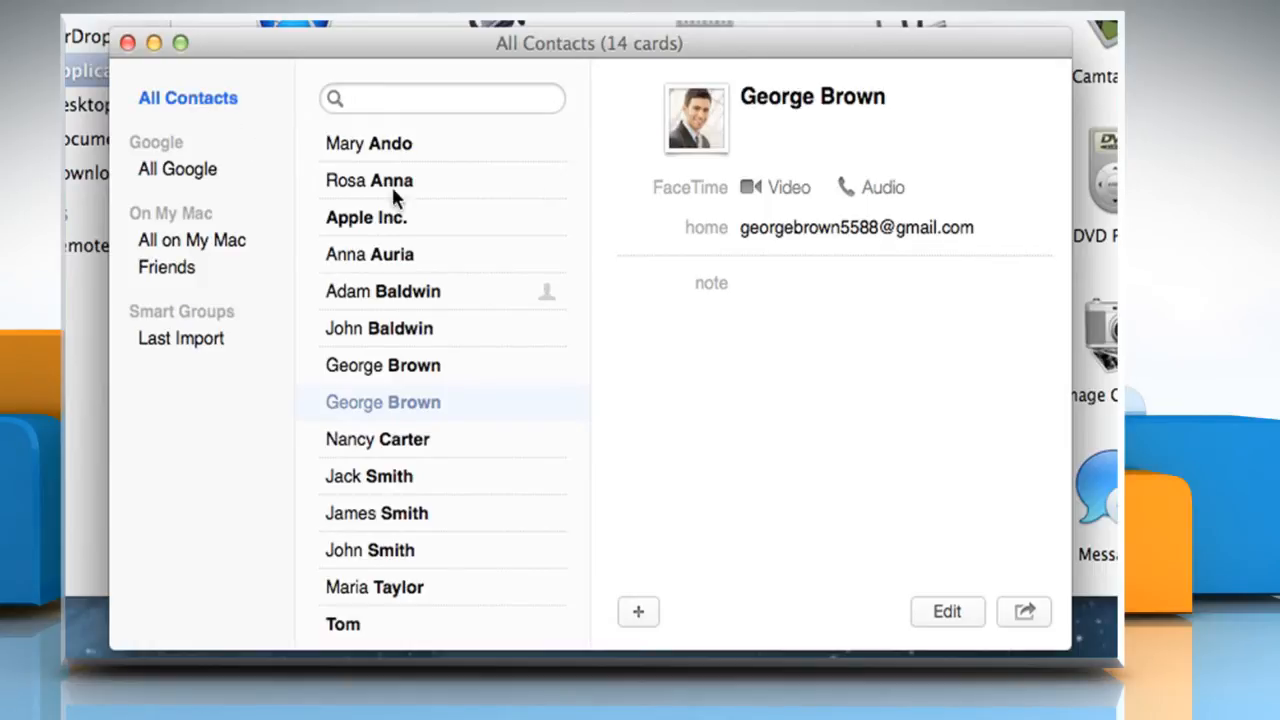
mouse_move(400, 570)
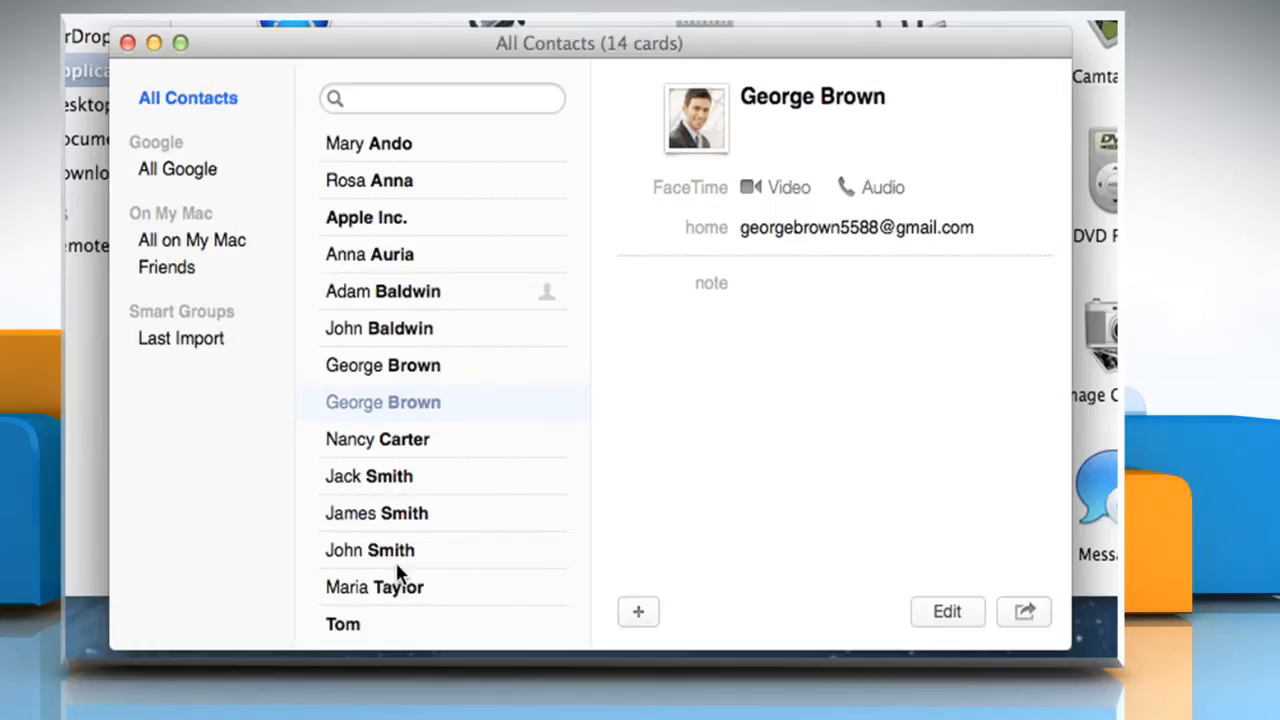
mouse_move(186, 285)
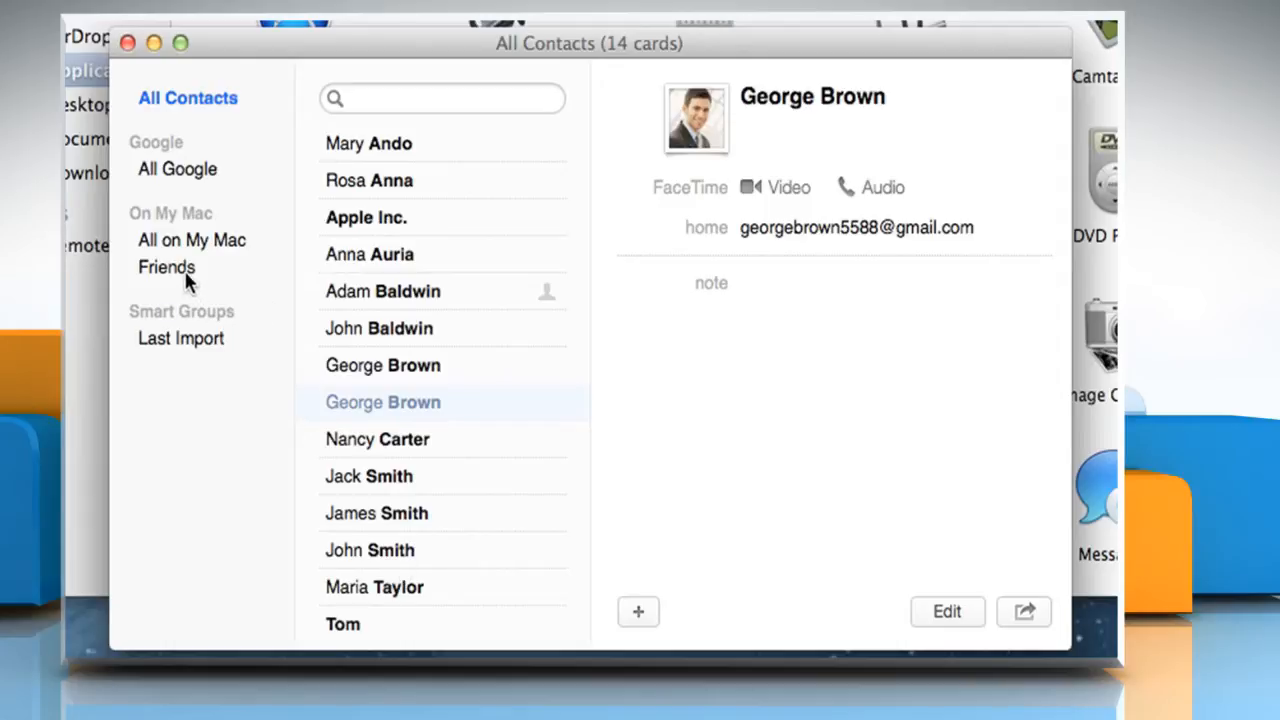
left_click(167, 267)
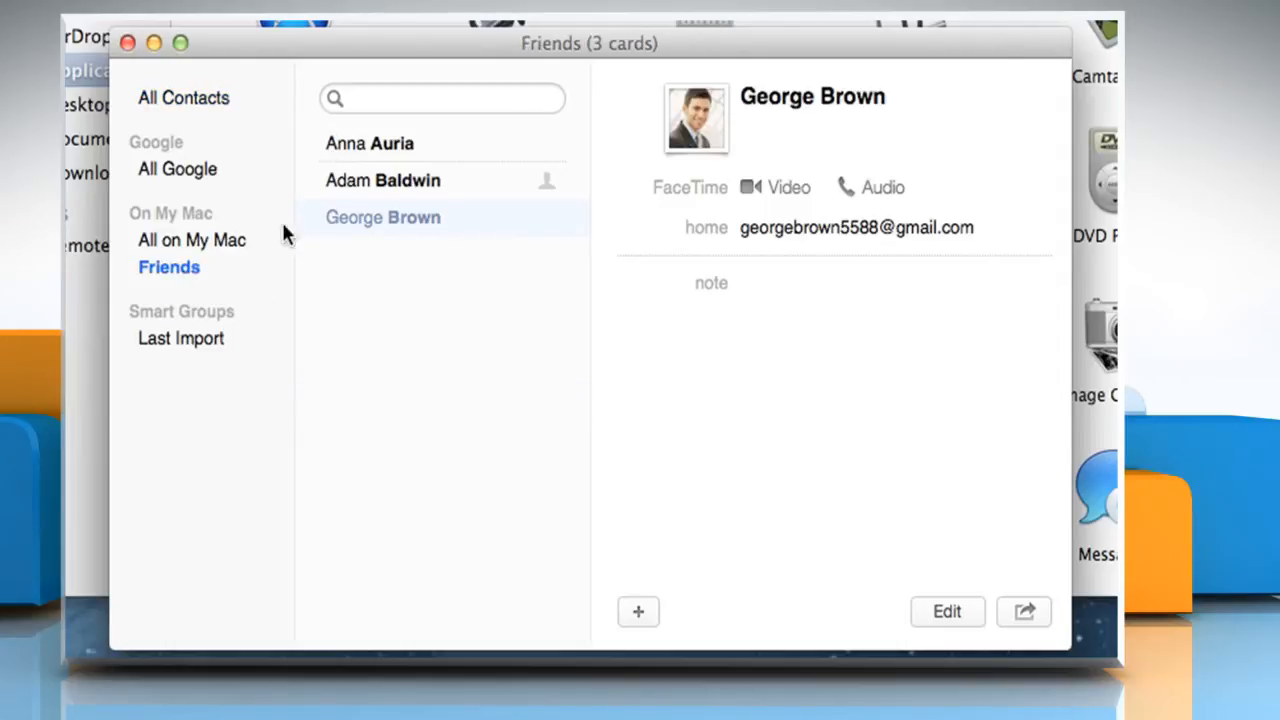
mouse_move(375, 237)
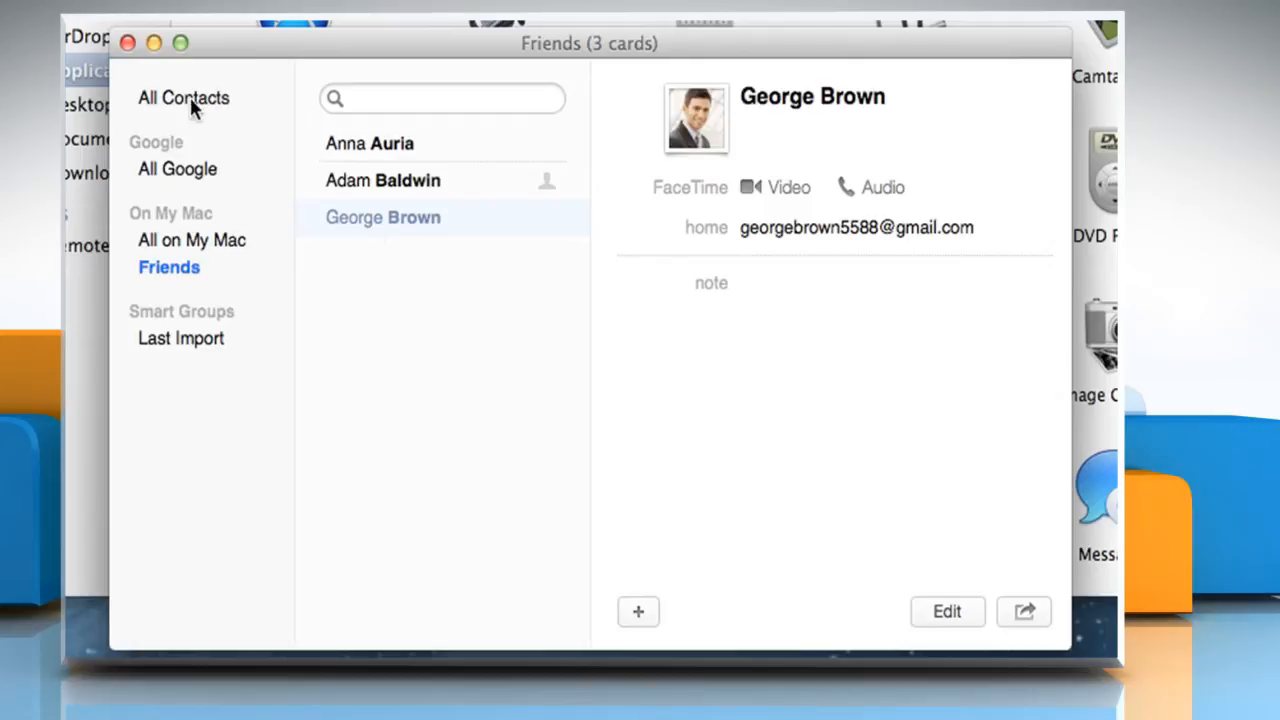
left_click(183, 97)
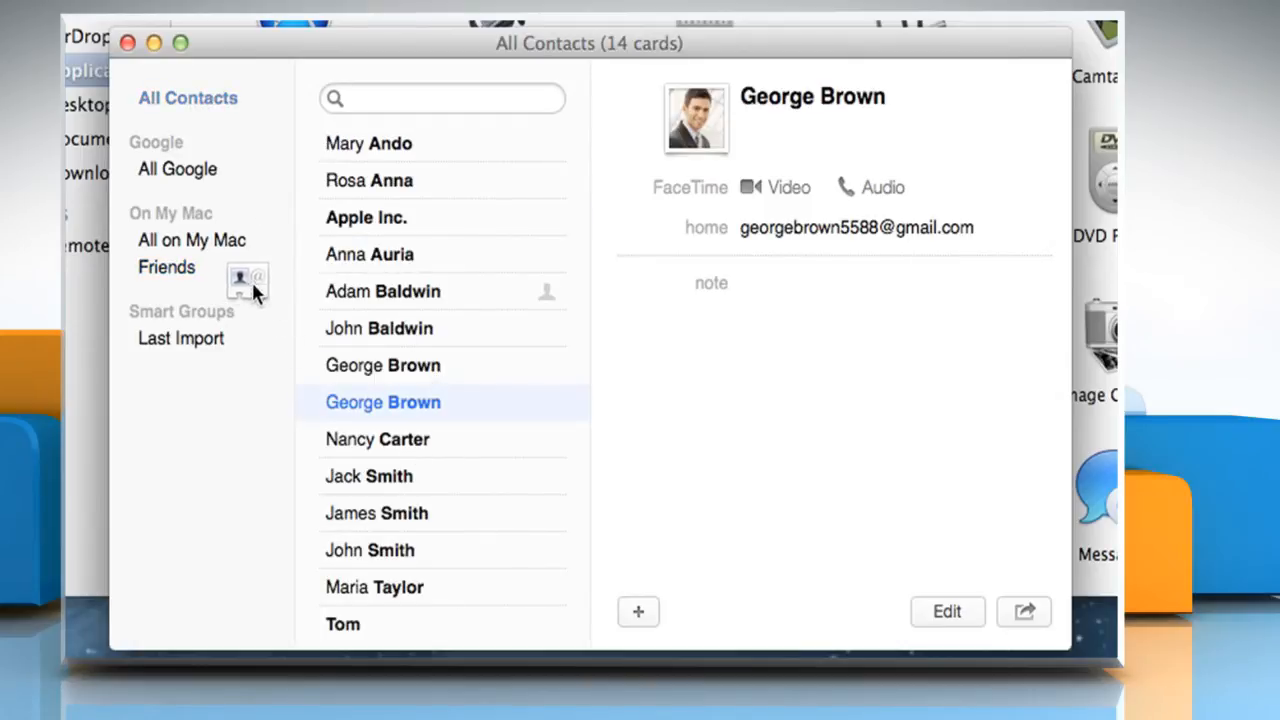
mouse_move(190, 278)
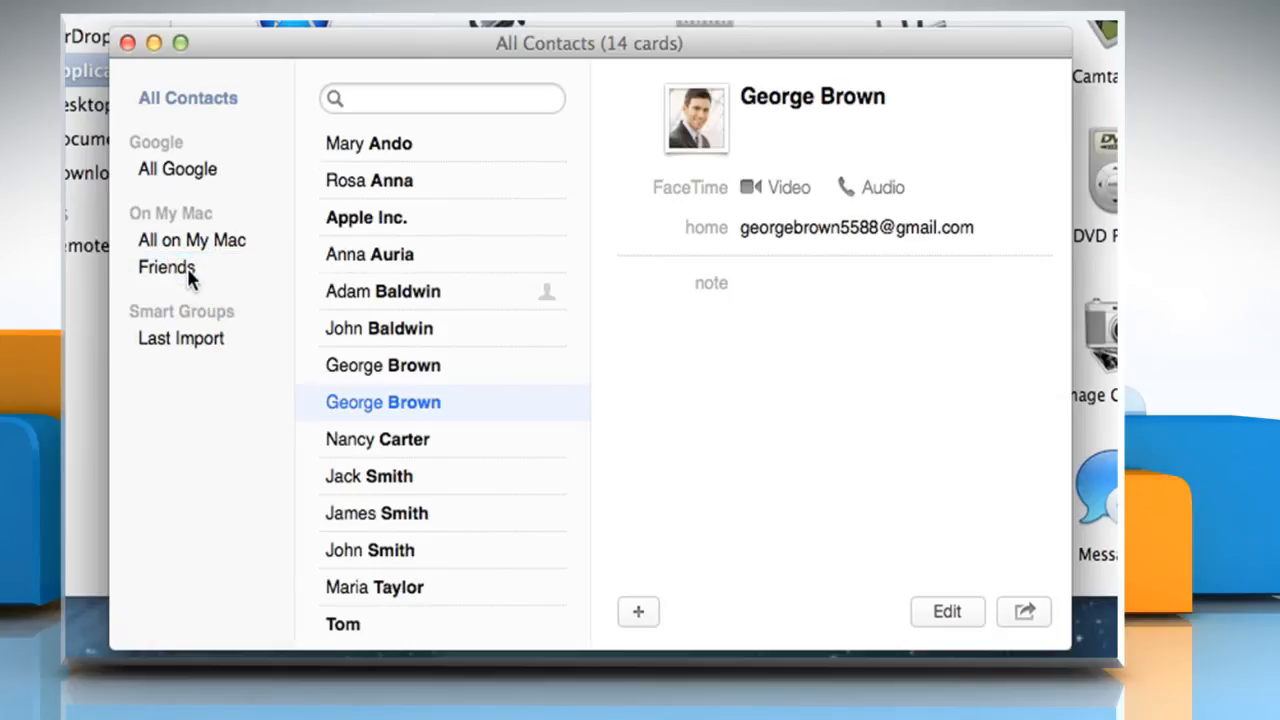
left_click(167, 267)
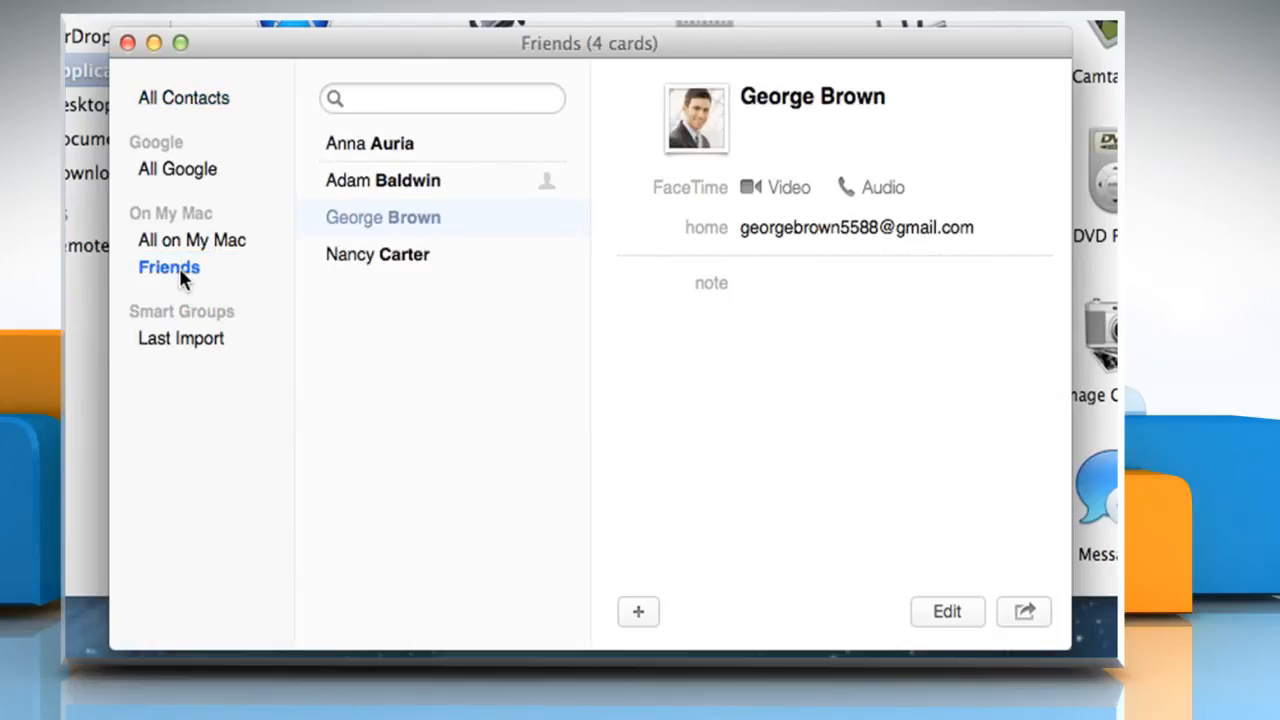
mouse_move(390, 270)
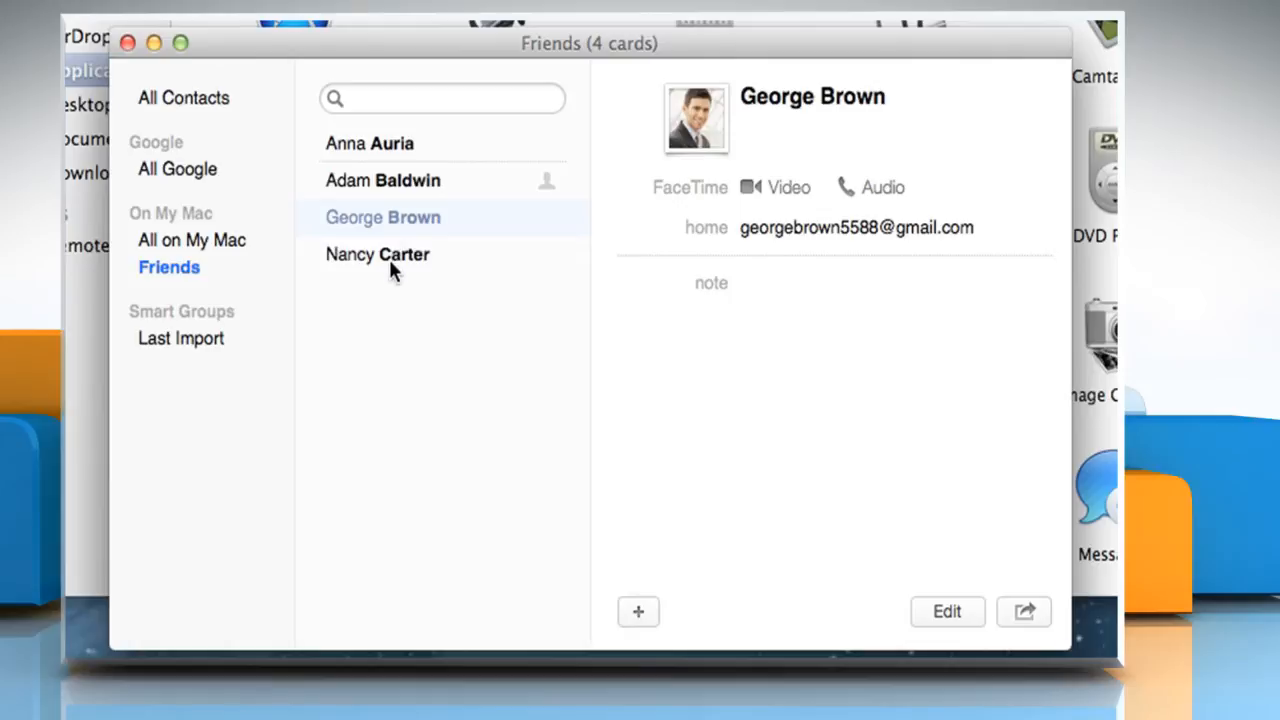
mouse_move(397, 253)
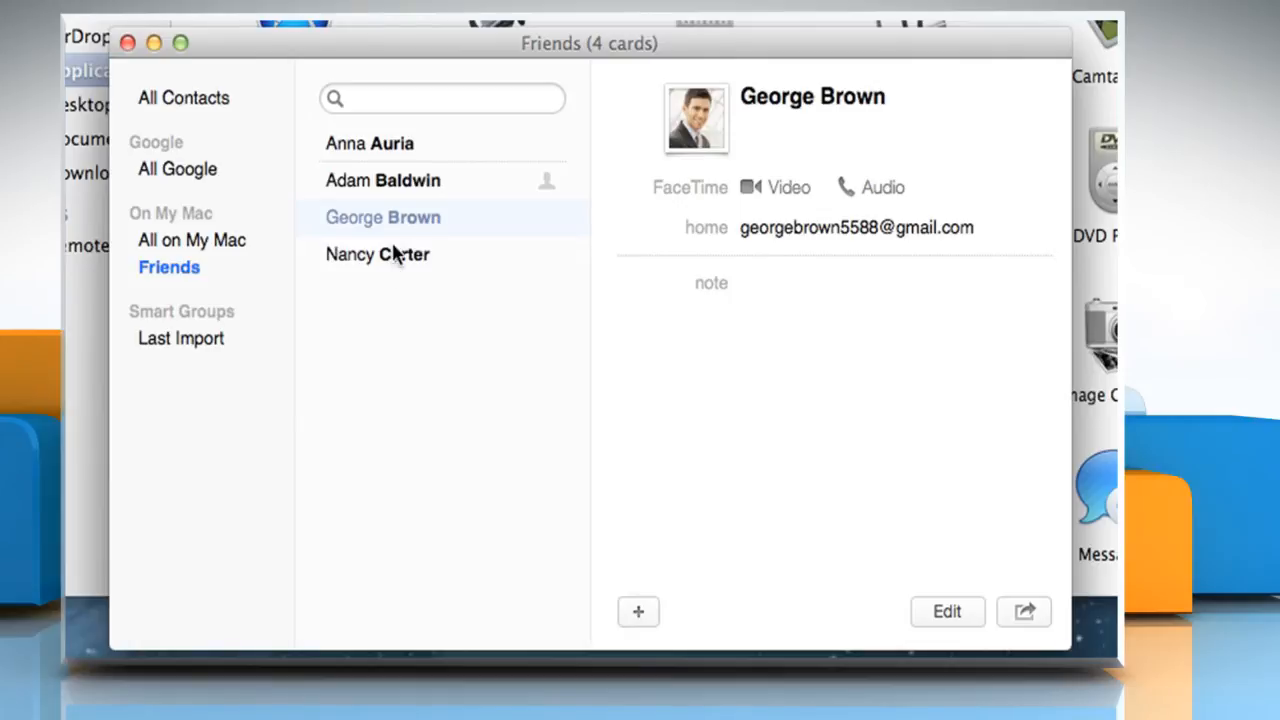
left_click(369, 143)
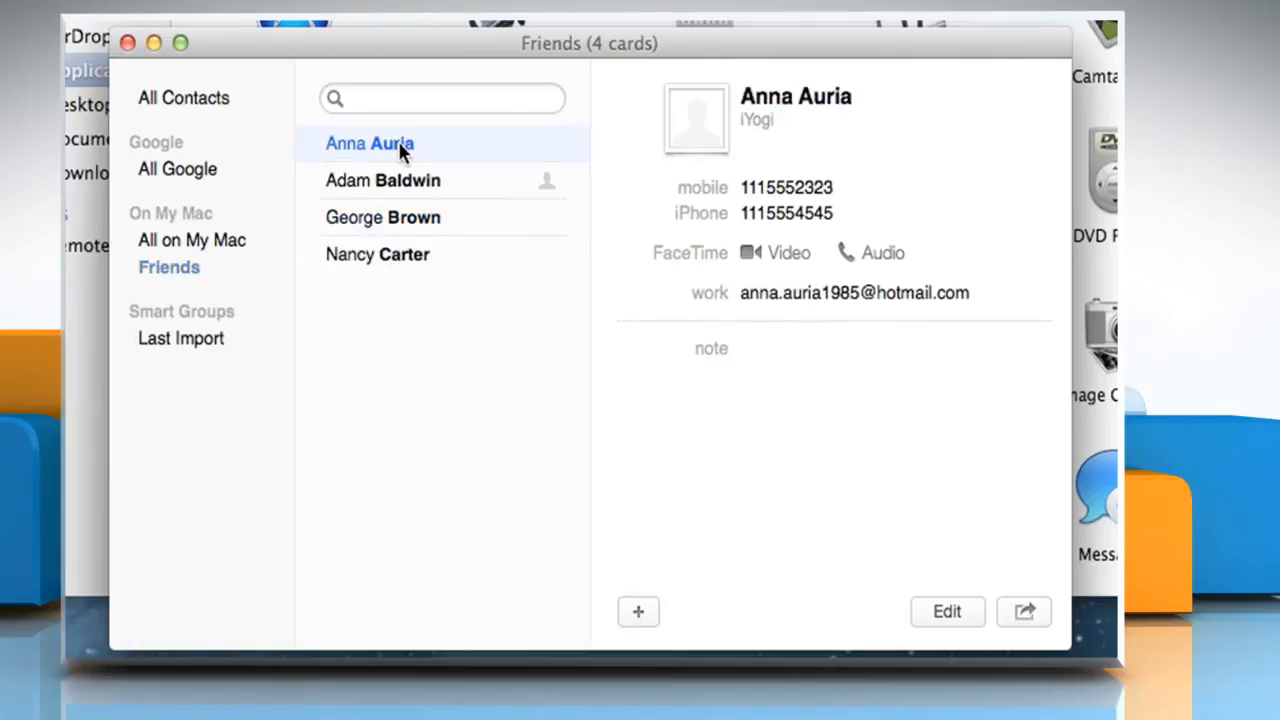
right_click(369, 143)
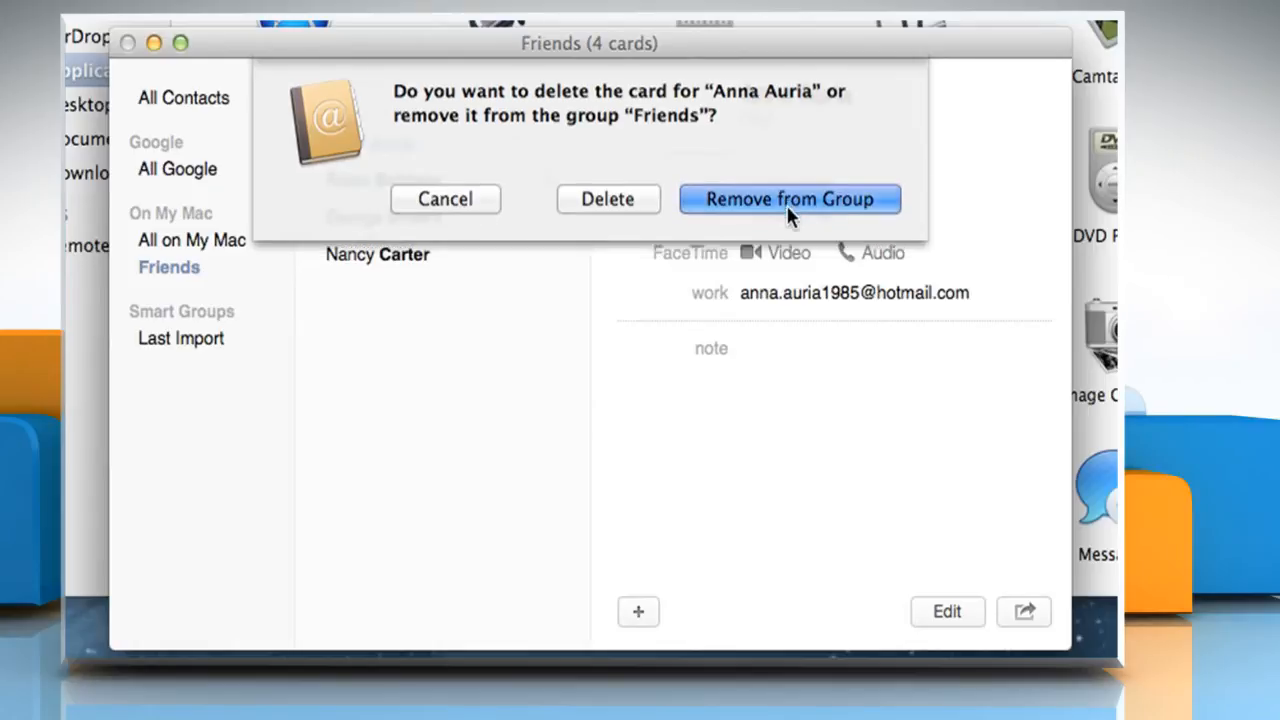
left_click(789, 198)
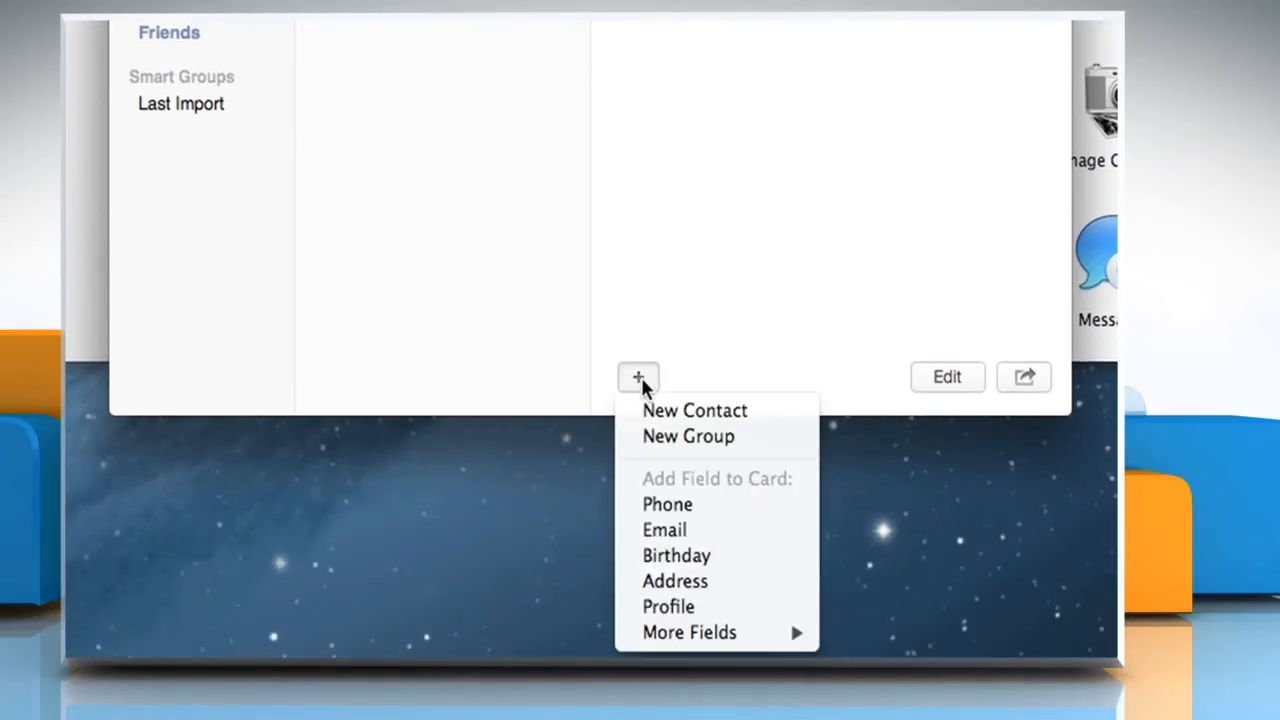
mouse_move(688, 436)
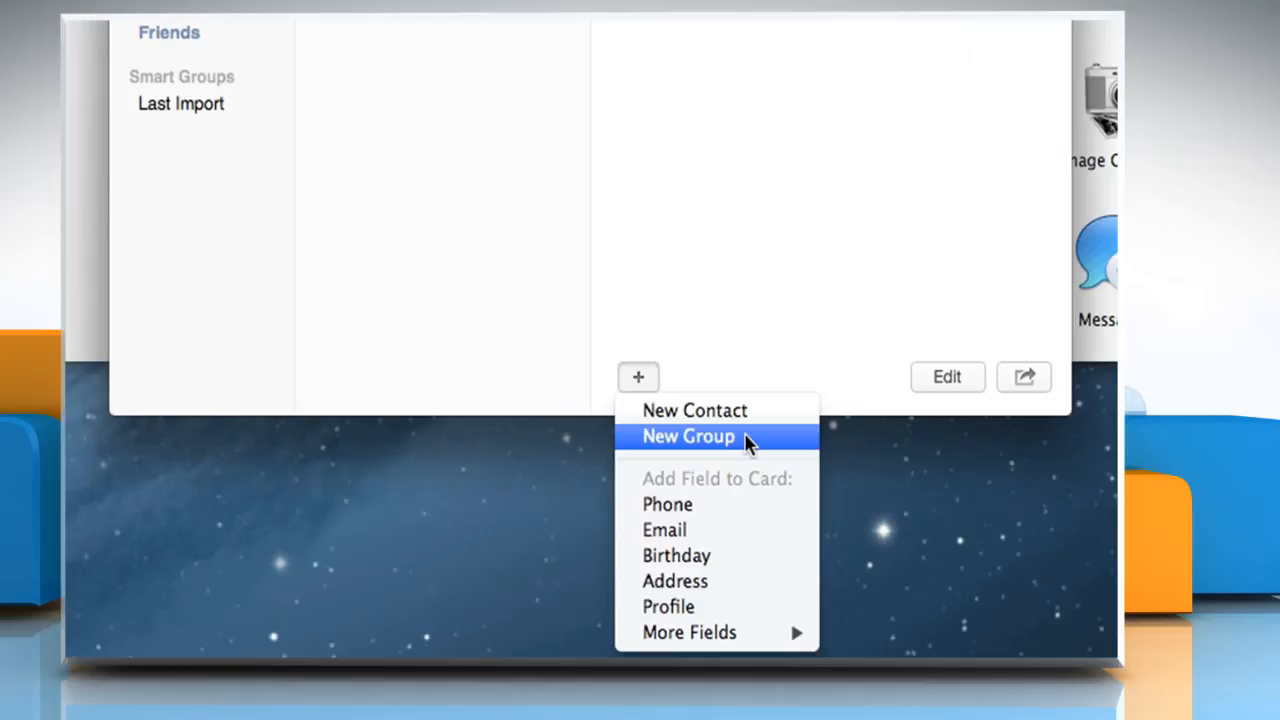
- Add a new contact group named Office Group
left_click(688, 436)
type("Office Group")
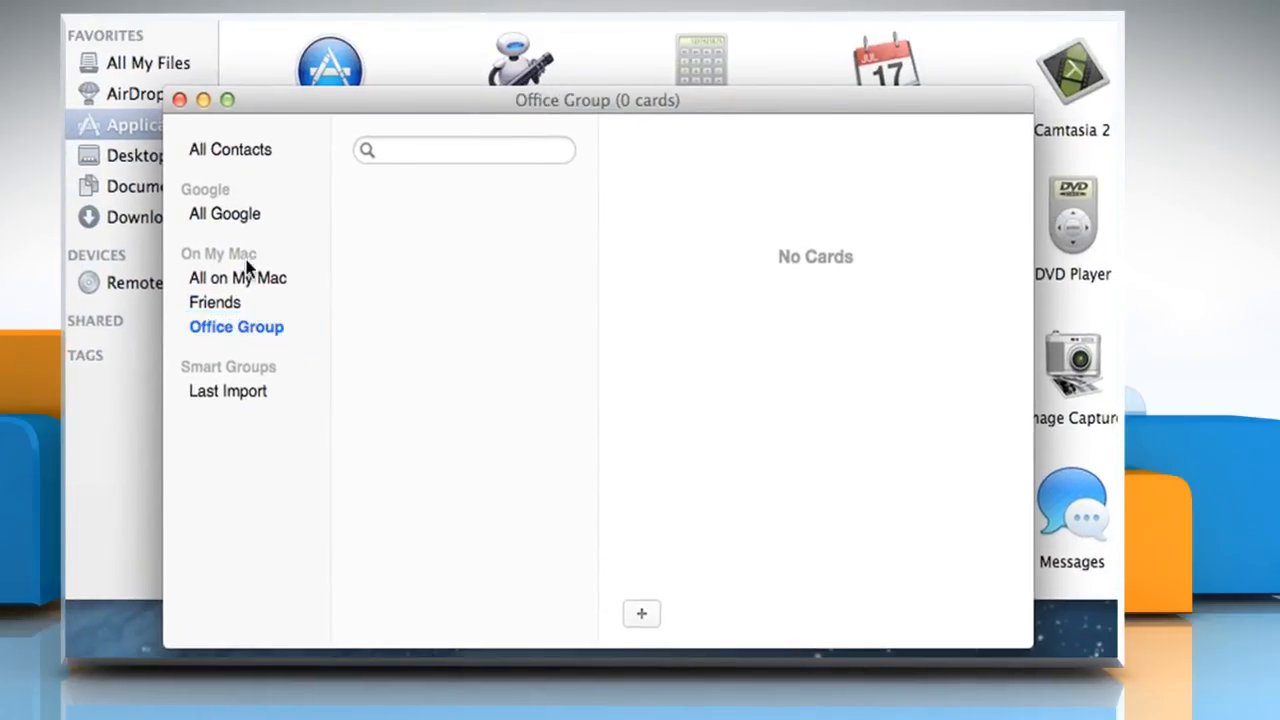
left_click(229, 149)
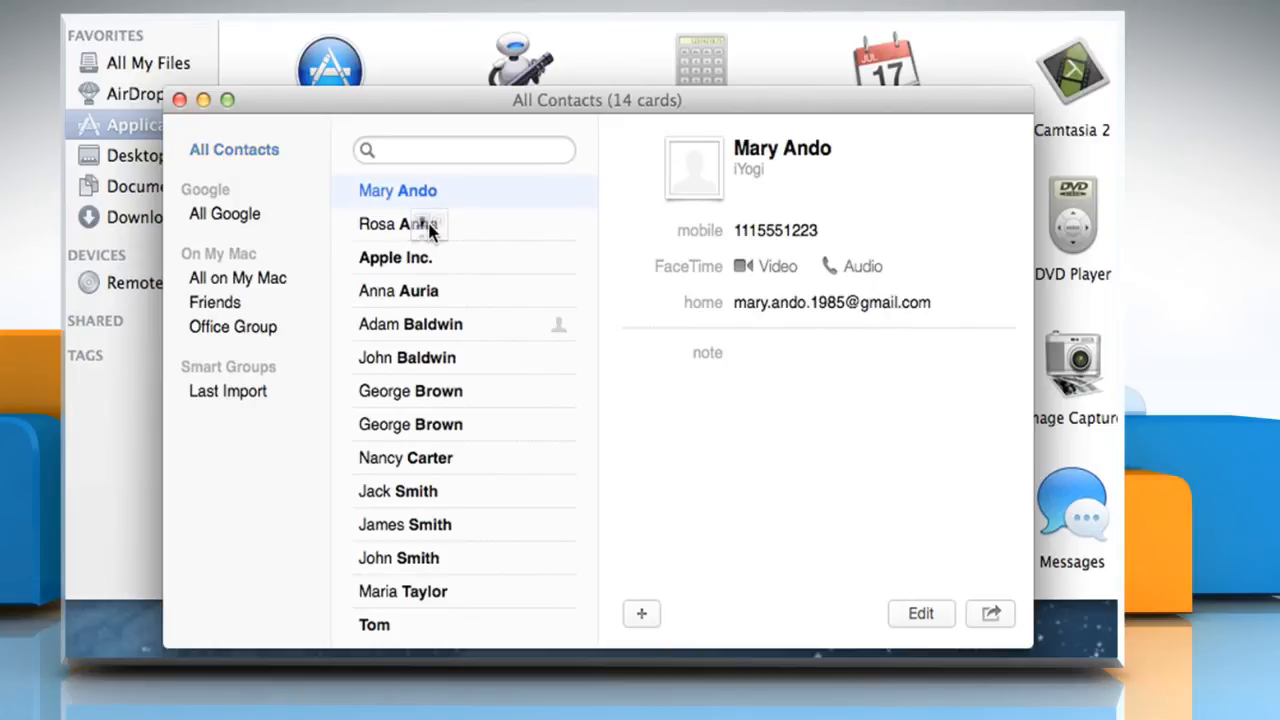
mouse_move(428, 363)
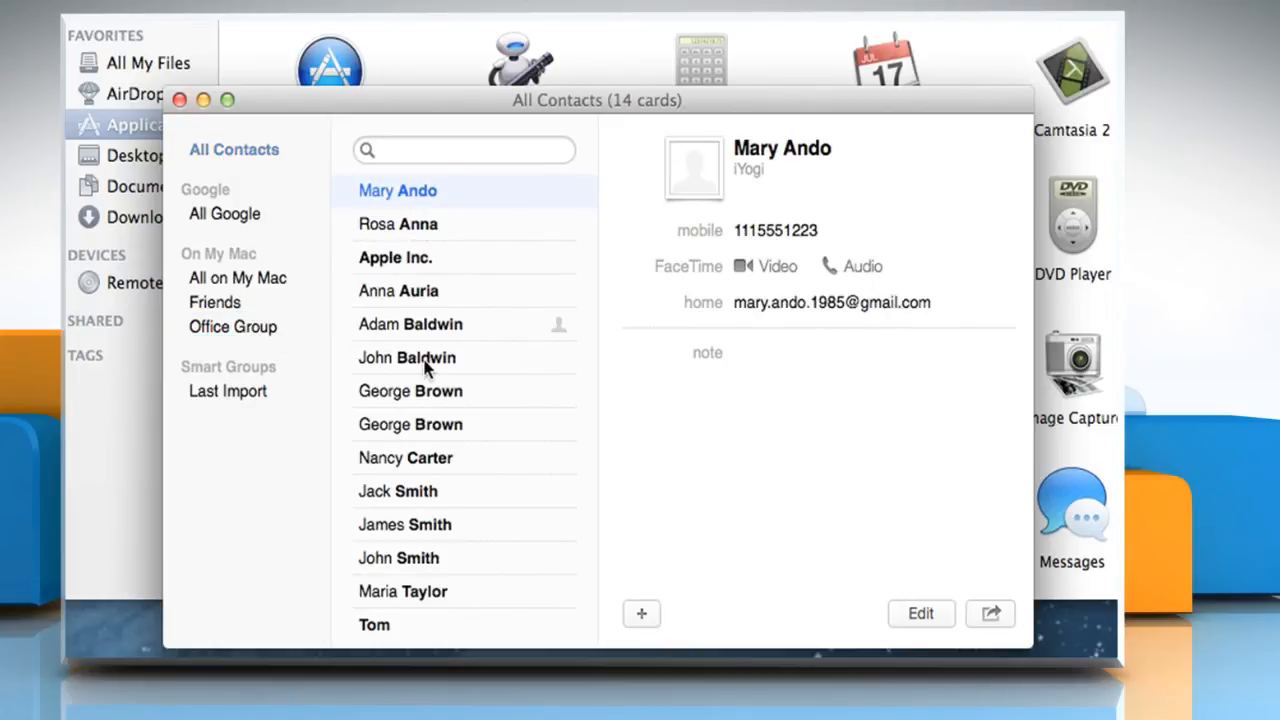
mouse_move(340, 410)
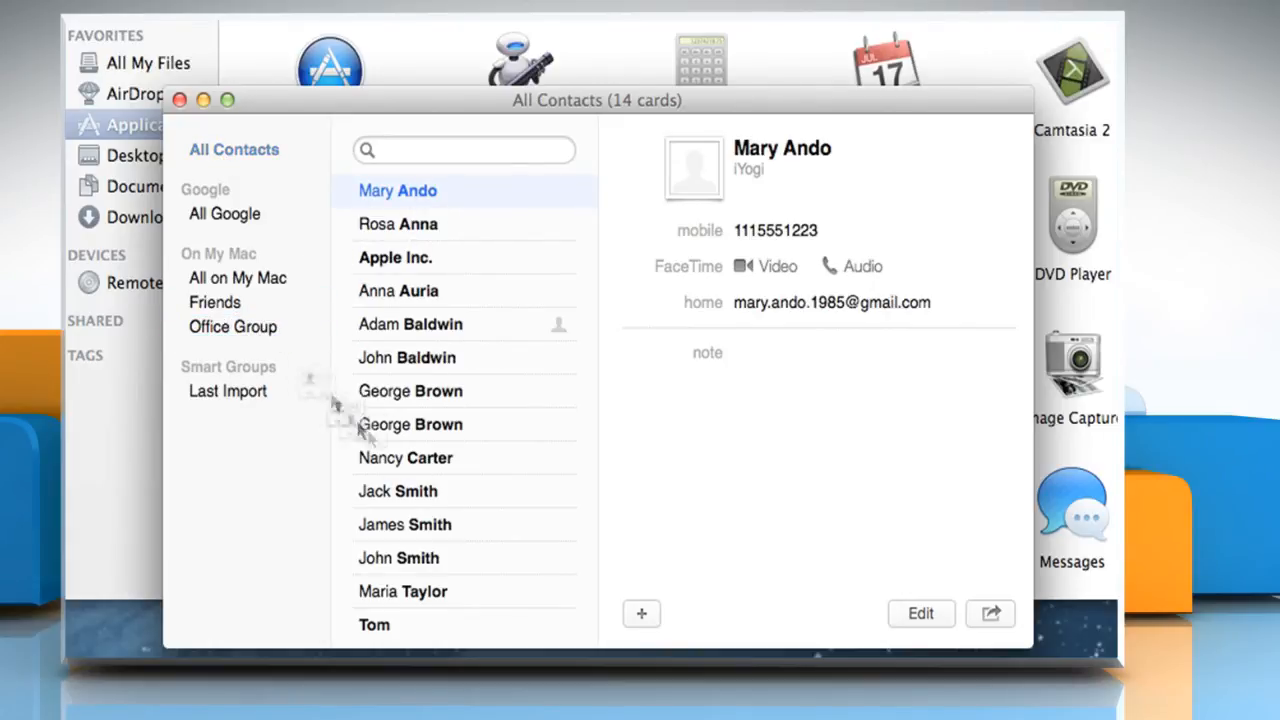
left_click(233, 326)
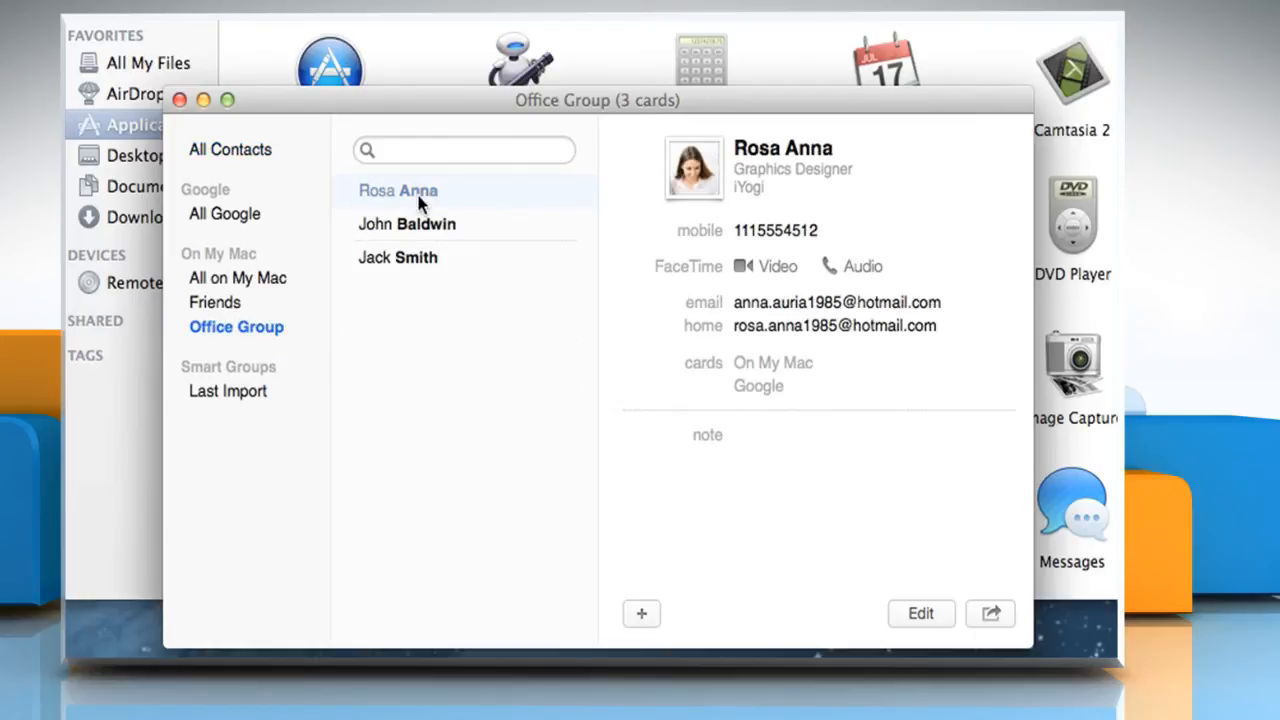
mouse_move(420, 228)
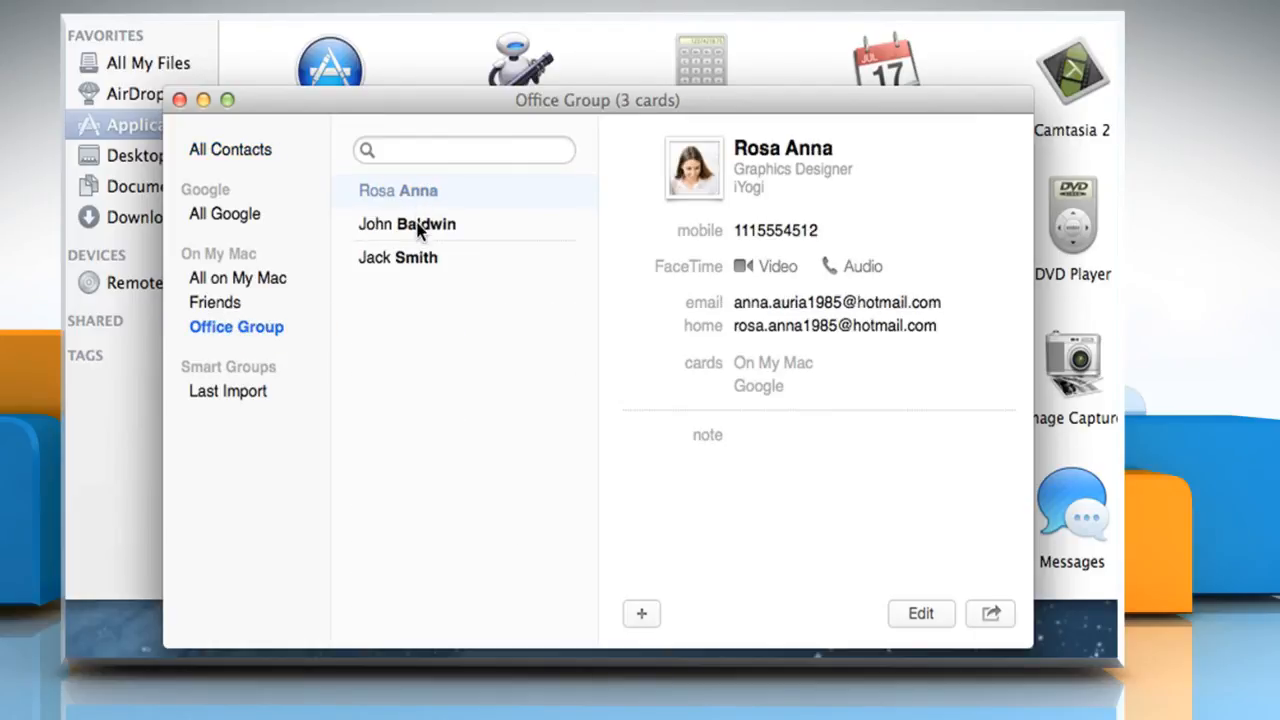
mouse_move(422, 271)
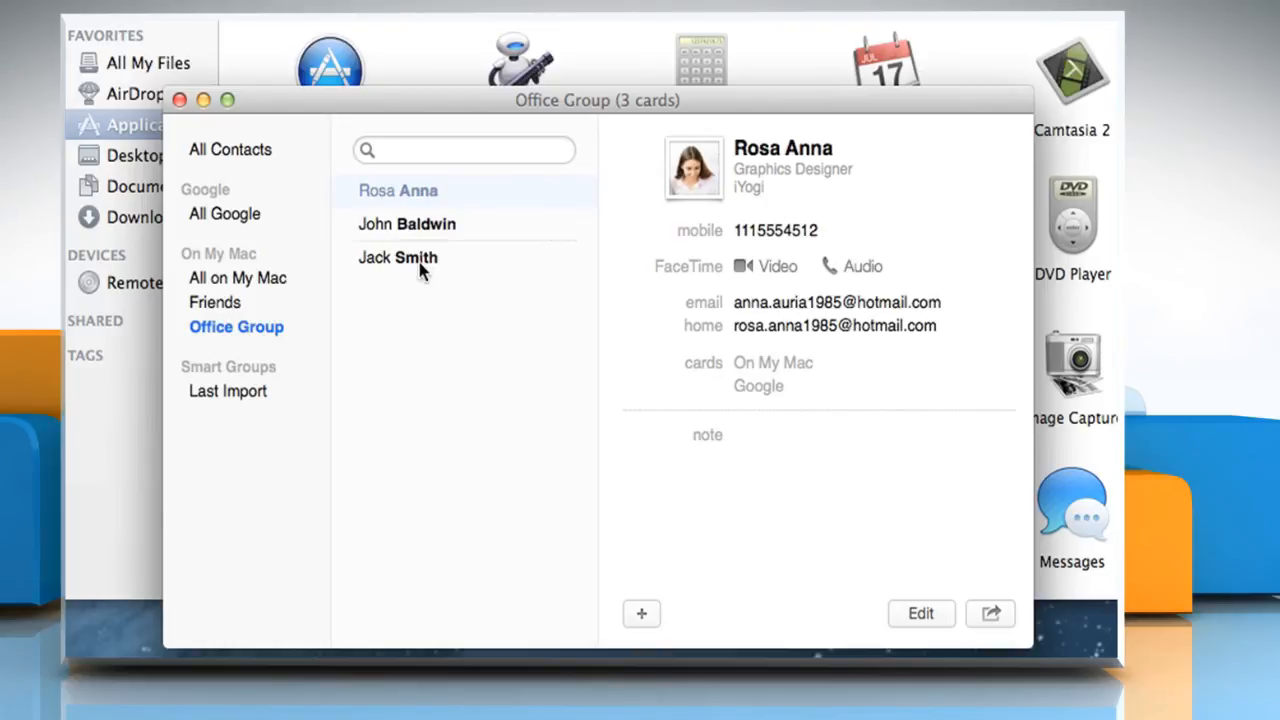
mouse_move(335, 294)
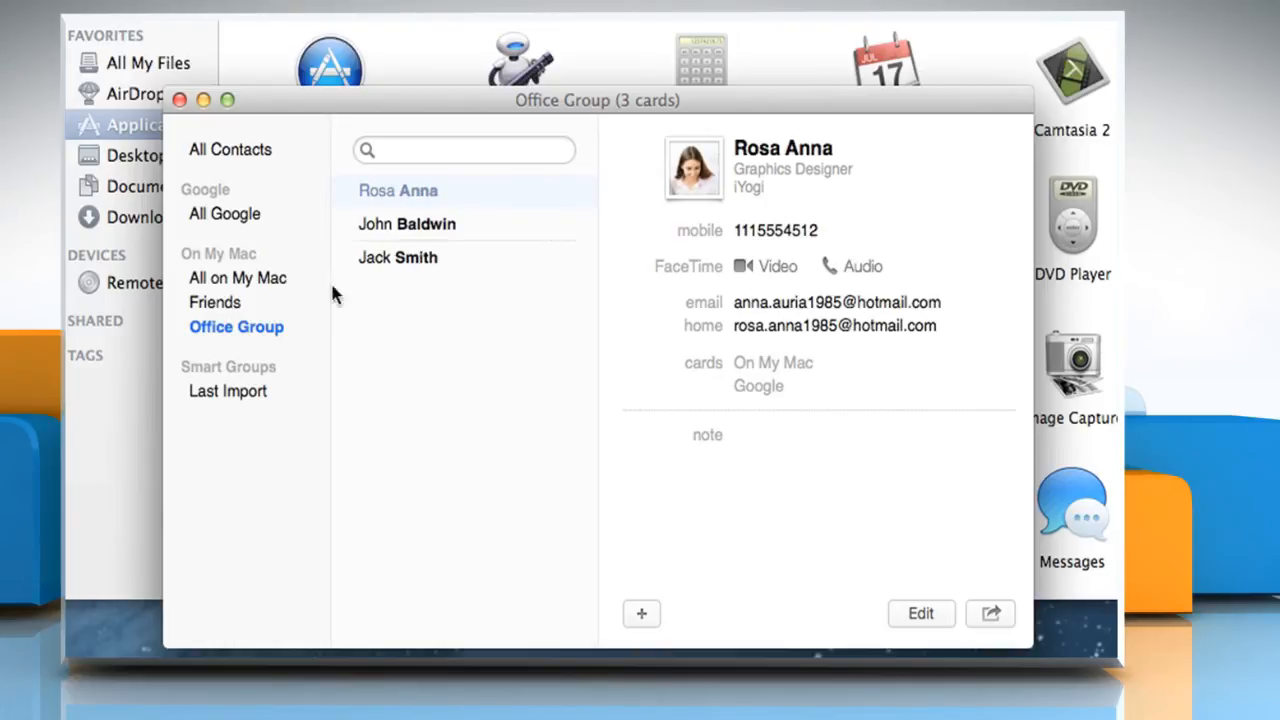
right_click(237, 326)
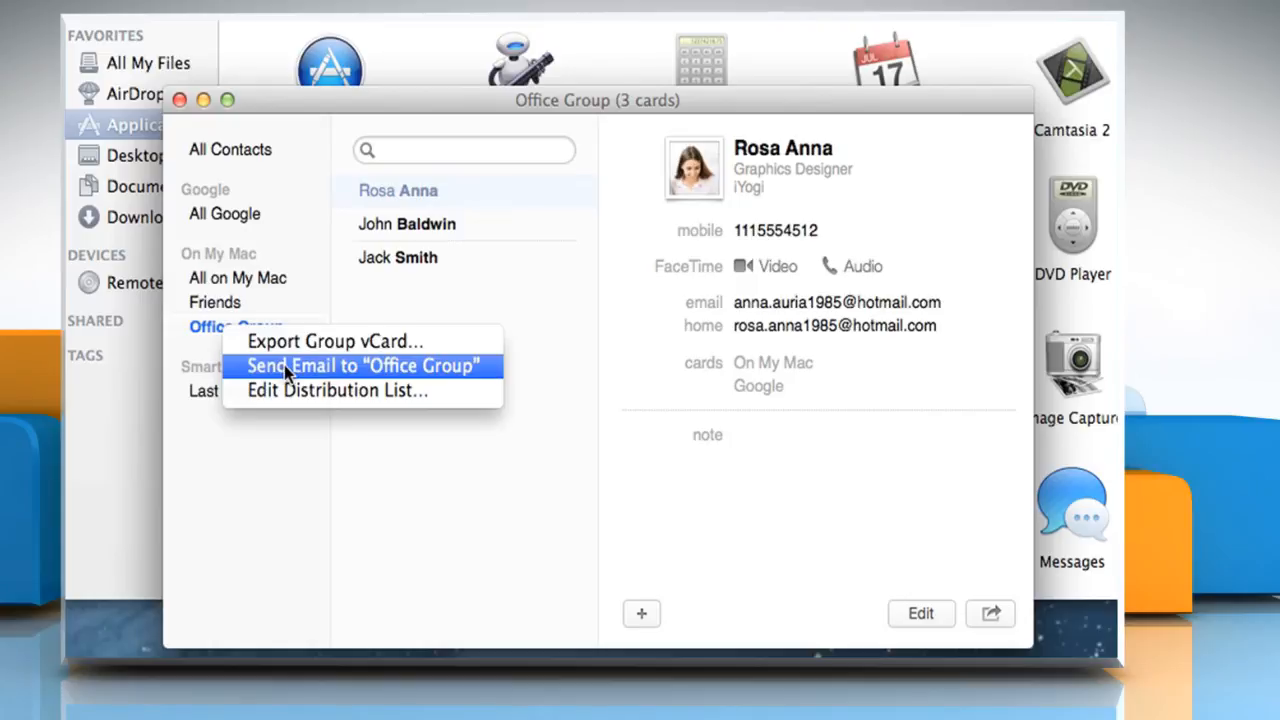
left_click(365, 365)
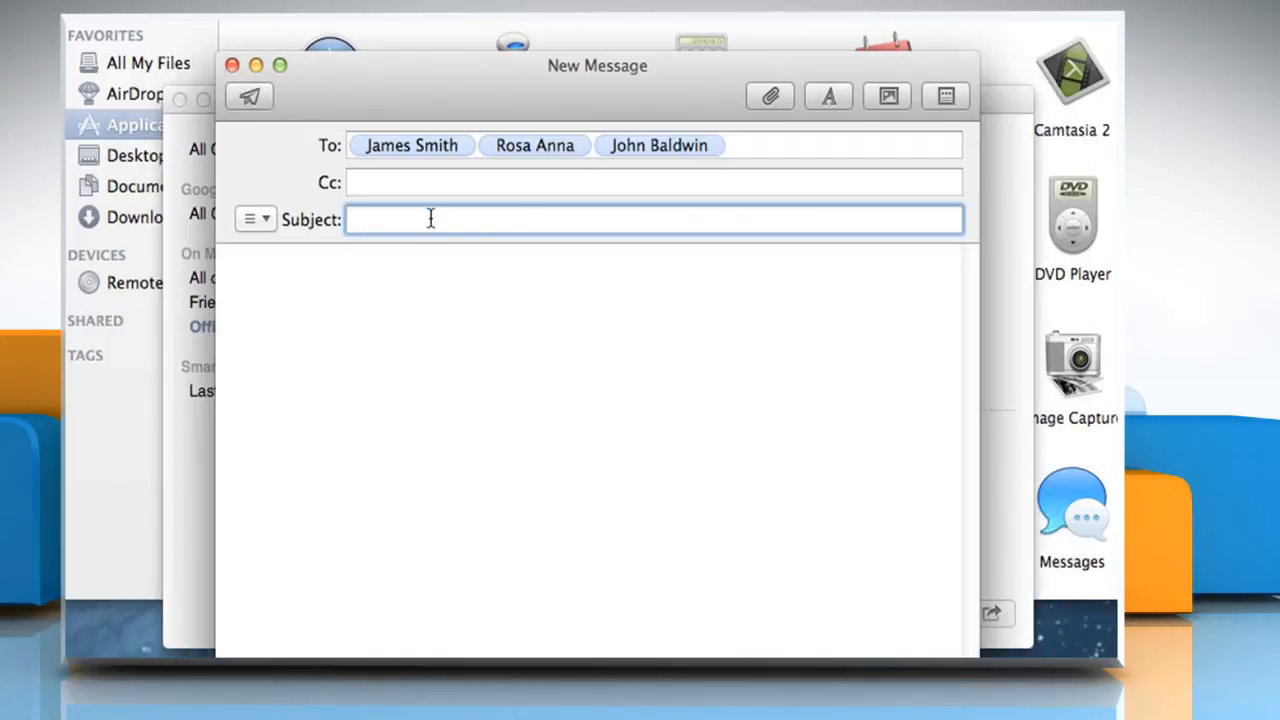
- Enter subject 'Test Message' and body 'Hi All This is just a test message...'
type("Test Message")
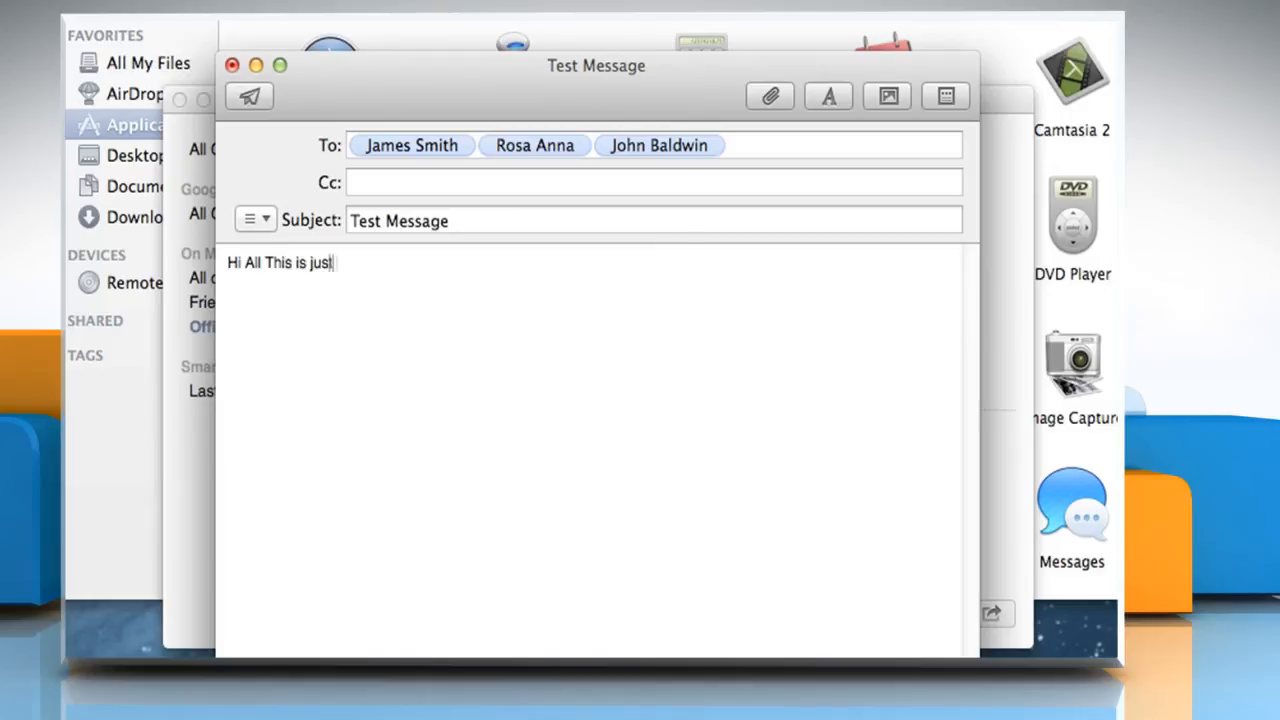
type("a test message...")
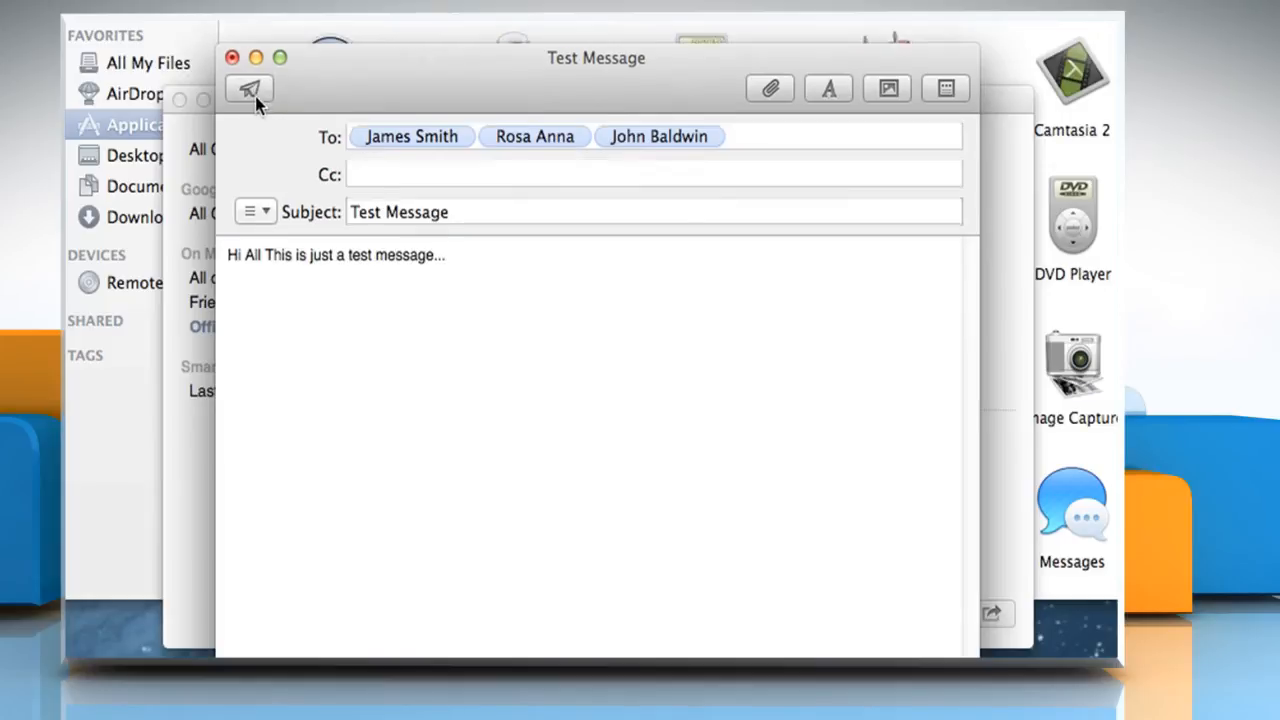